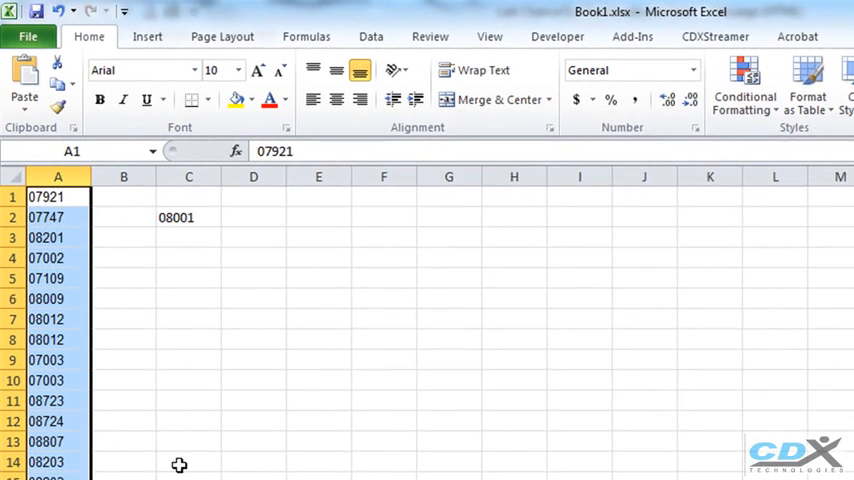
# - Insert a CDXClosestZip formula in D2 returning the closest zip to 08001 within A1:A100 (08051)
pyautogui.click(192, 222)
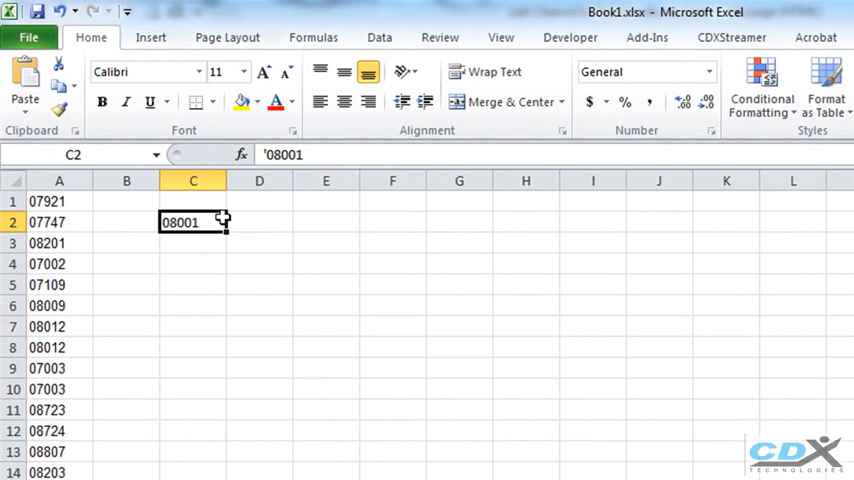
pyautogui.moveTo(228, 224)
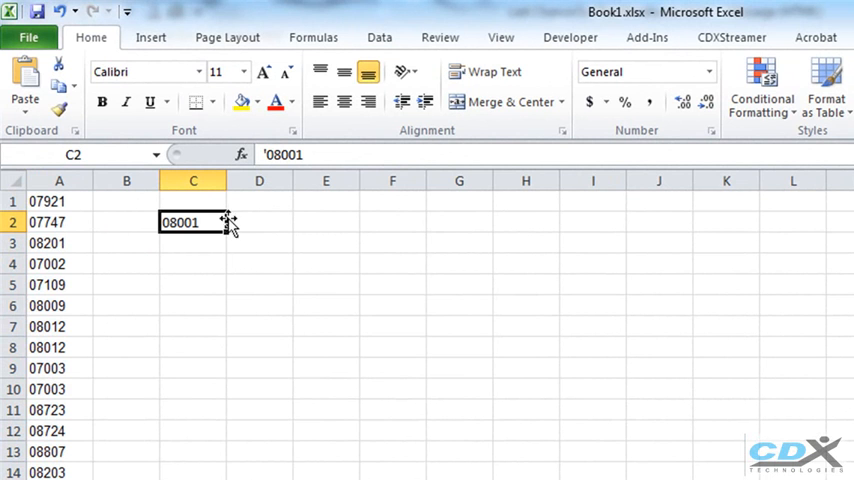
pyautogui.rightClick(260, 222)
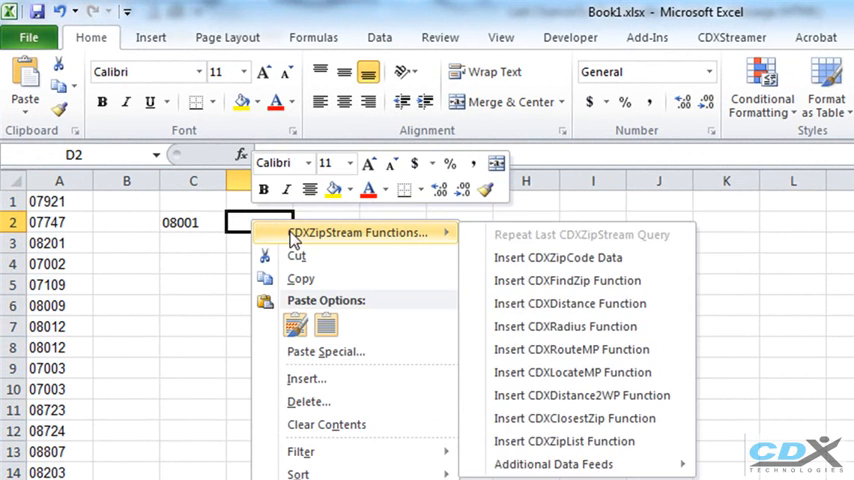
pyautogui.moveTo(572, 418)
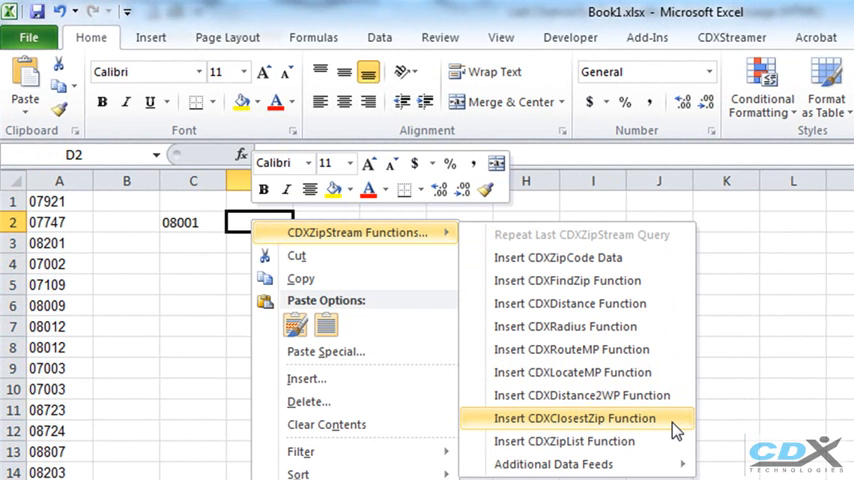
pyautogui.click(576, 418)
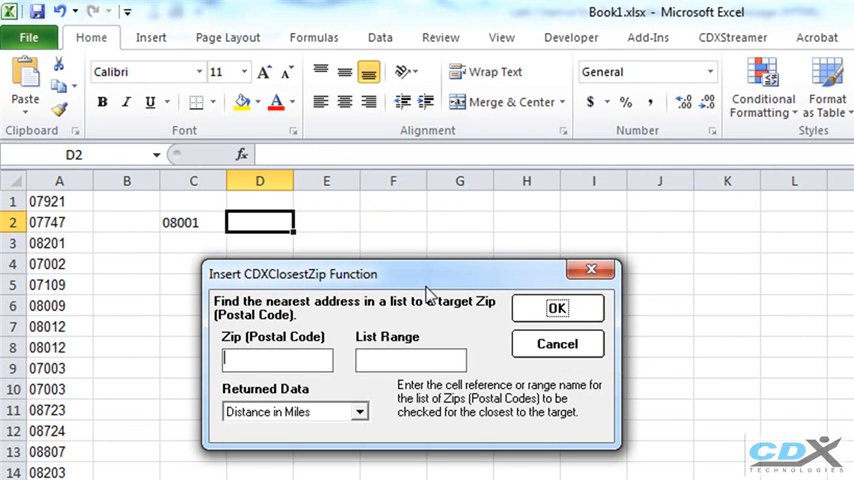
pyautogui.write('08001')
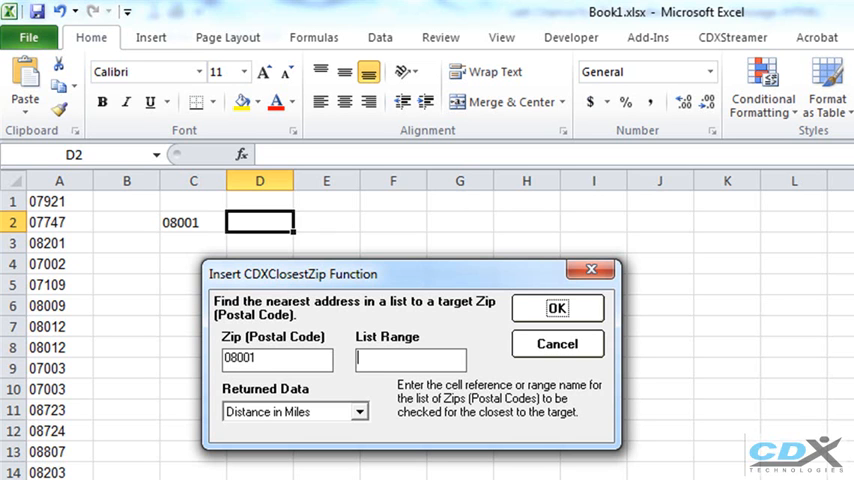
pyautogui.write('A1:A100')
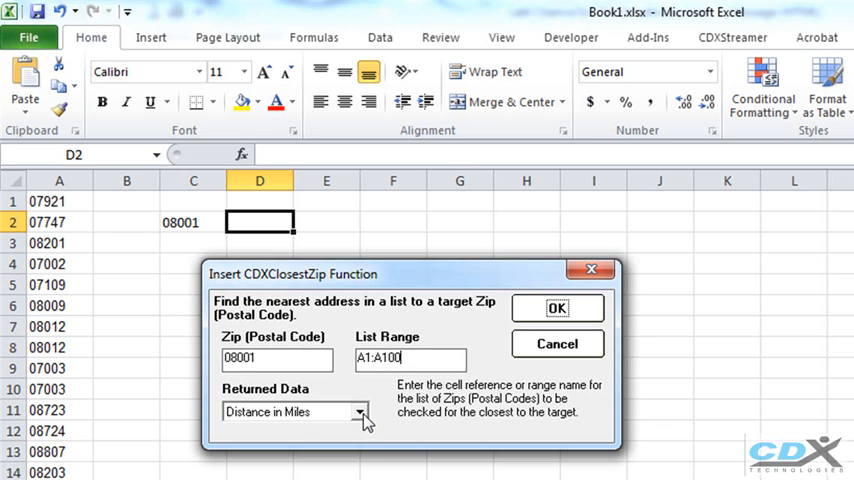
pyautogui.click(364, 412)
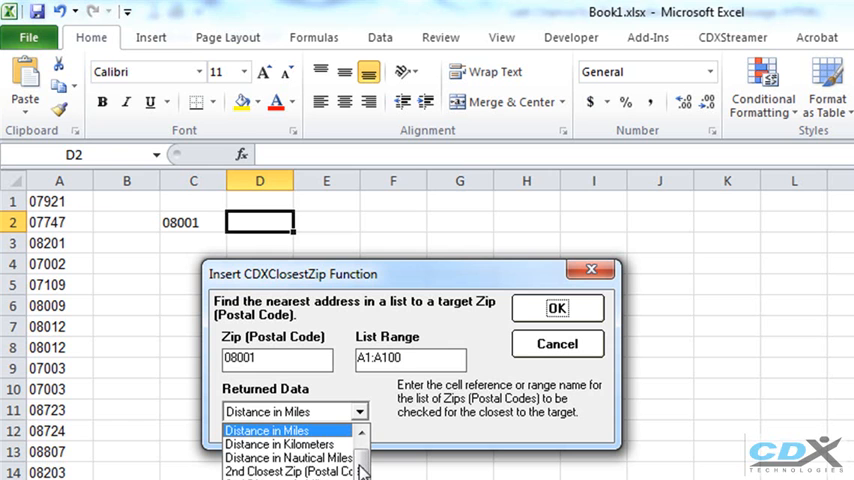
pyautogui.click(290, 412)
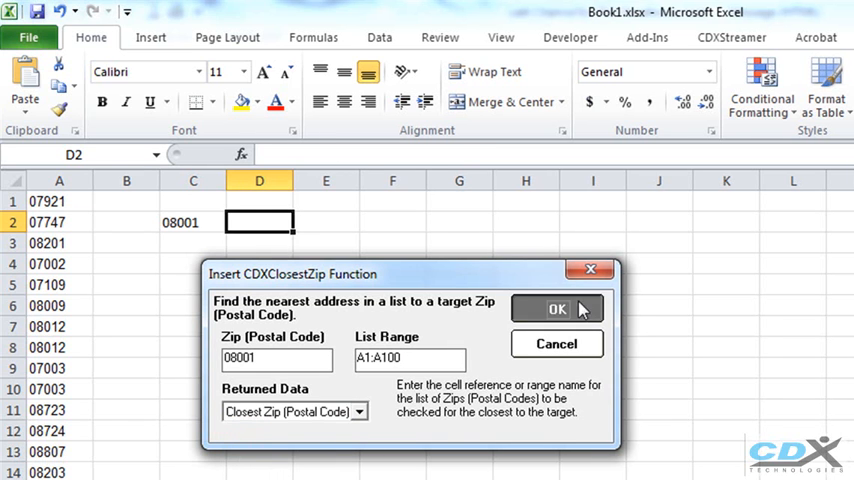
pyautogui.click(556, 308)
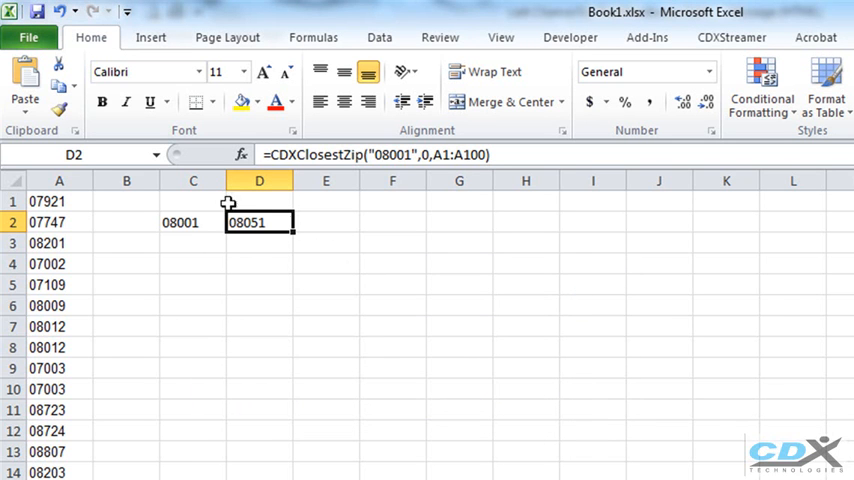
pyautogui.moveTo(284, 224)
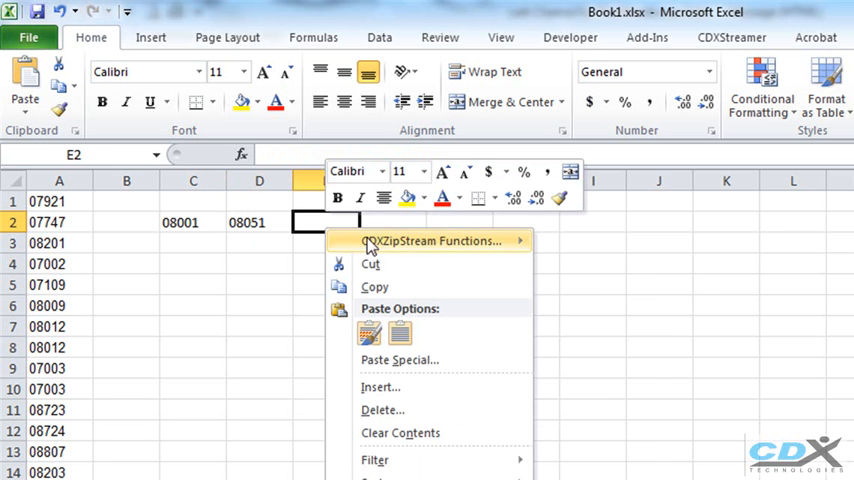
# - Insert CDXClosestZip in E2 returning the distance in miles from 08001 to its nearest zip (18.4622)
pyautogui.click(430, 240)
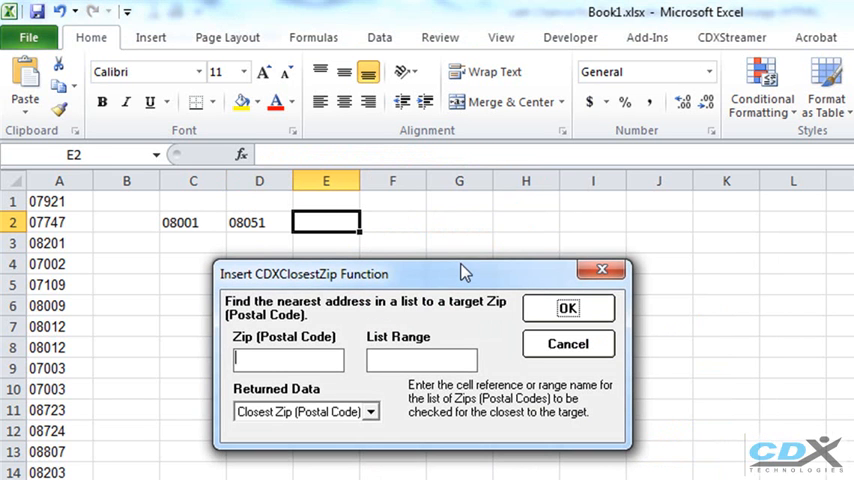
pyautogui.write('0800')
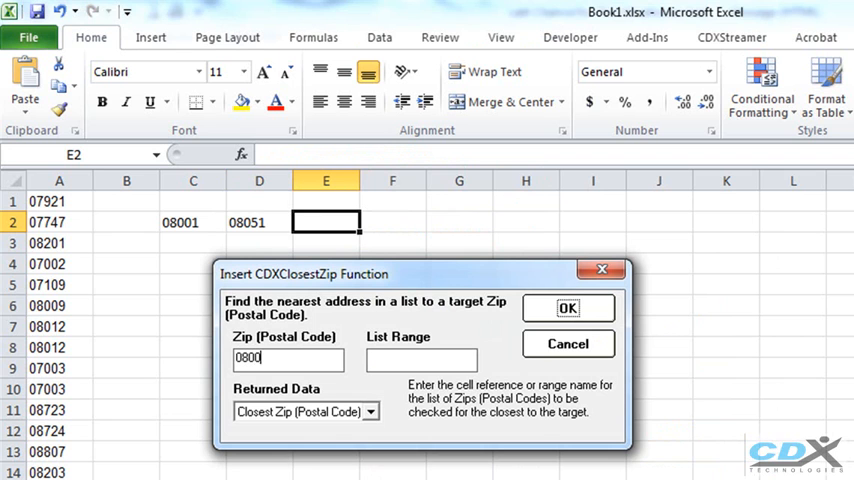
pyautogui.write('a1:a100')
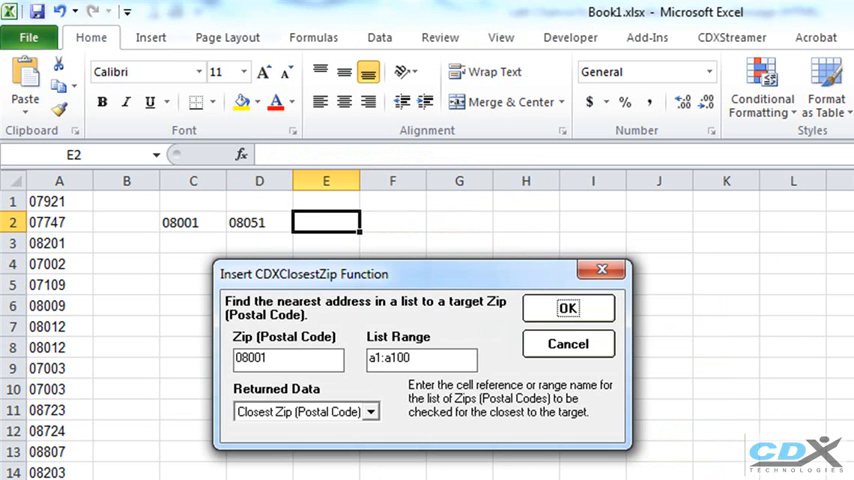
pyautogui.click(372, 412)
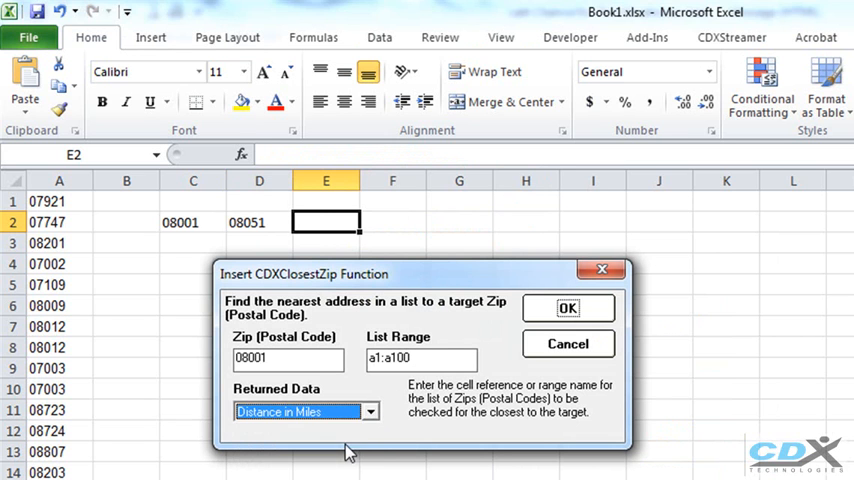
pyautogui.click(568, 308)
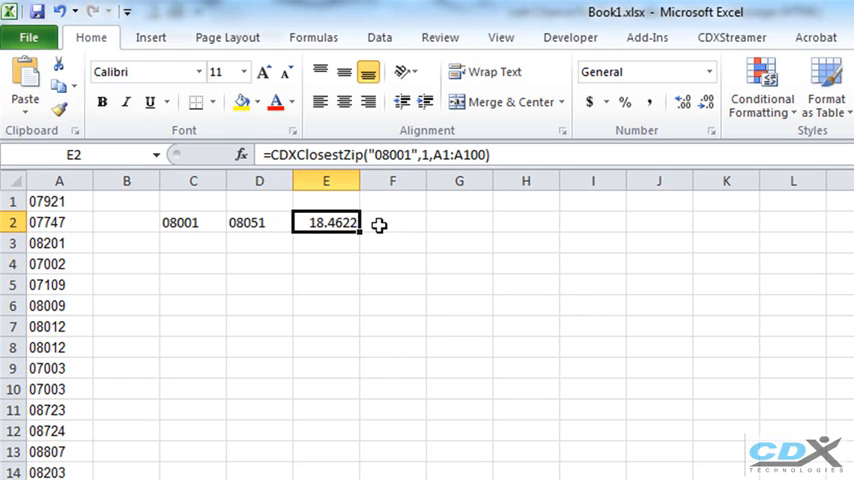
pyautogui.moveTo(386, 224)
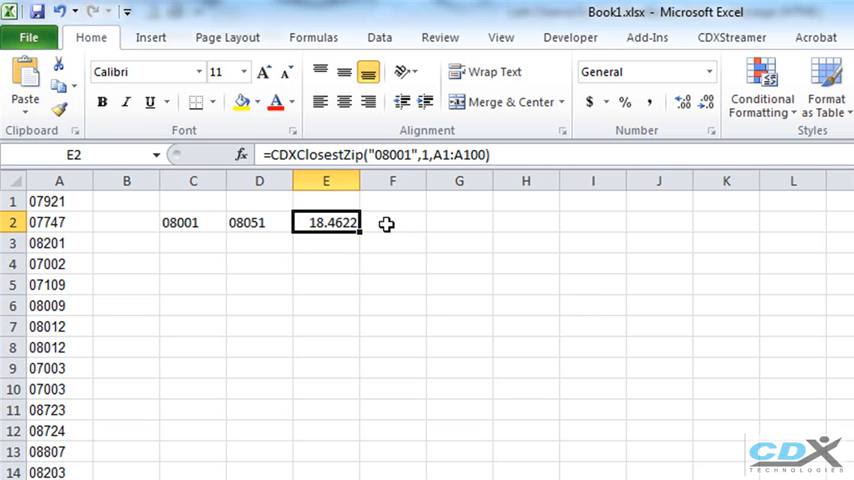
pyautogui.moveTo(334, 252)
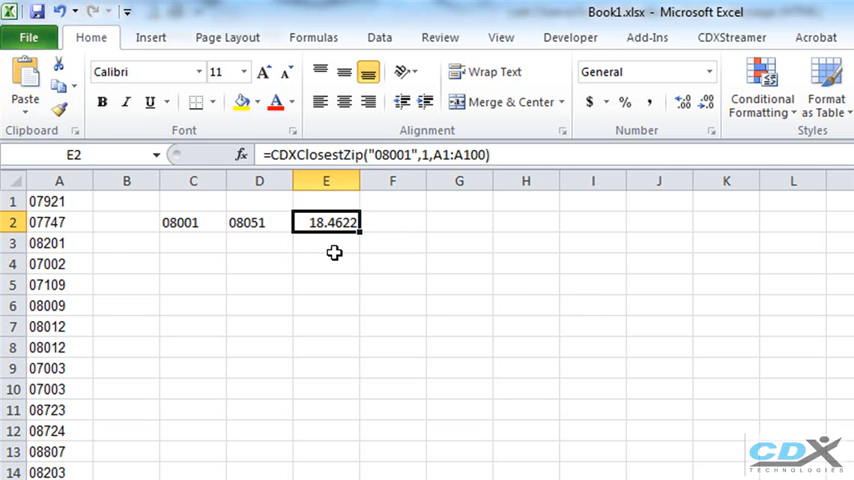
# - Insert CDXClosestZip in D4 returning the 2nd closest zip to 08001 within a1:a100
pyautogui.rightClick(260, 264)
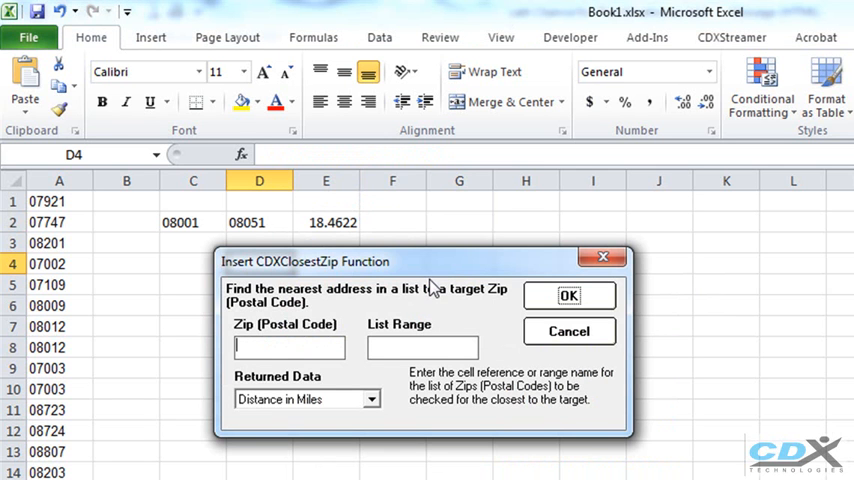
pyautogui.write('08001')
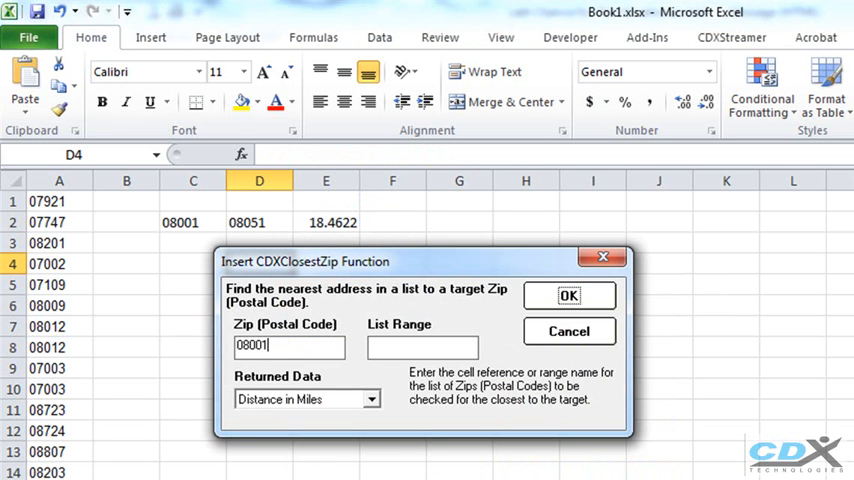
pyautogui.write('a1:a100')
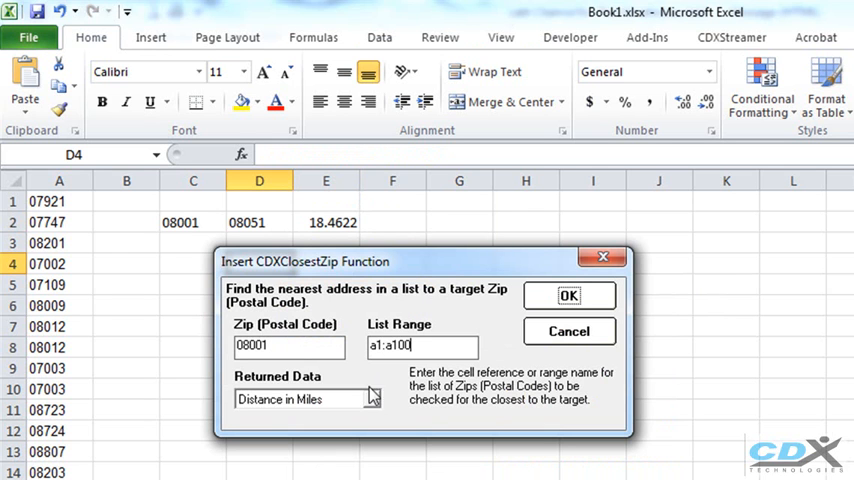
pyautogui.click(372, 400)
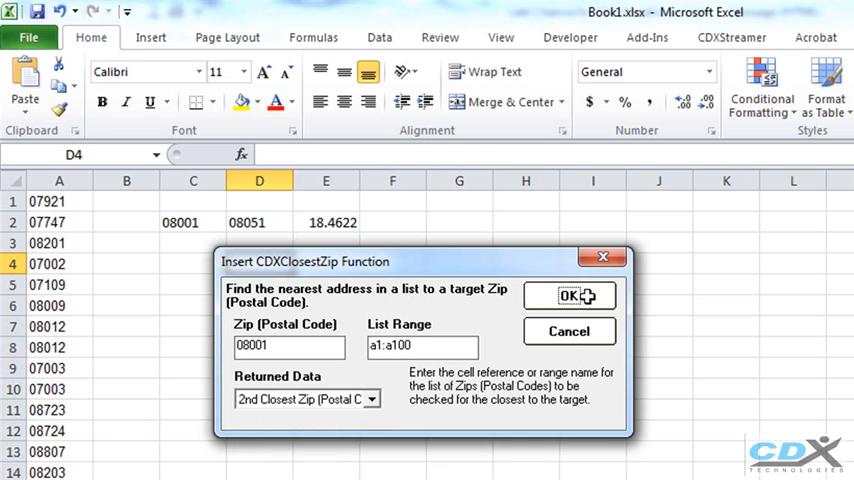
pyautogui.click(570, 296)
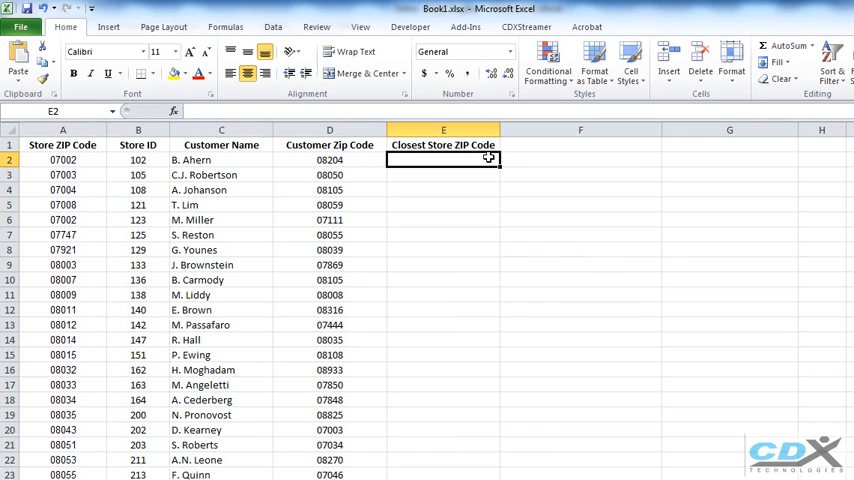
# - Insert CDXClosestZip in E2 with target zip D2, store list A$1:A$100, returning the closest zip
pyautogui.rightClick(444, 160)
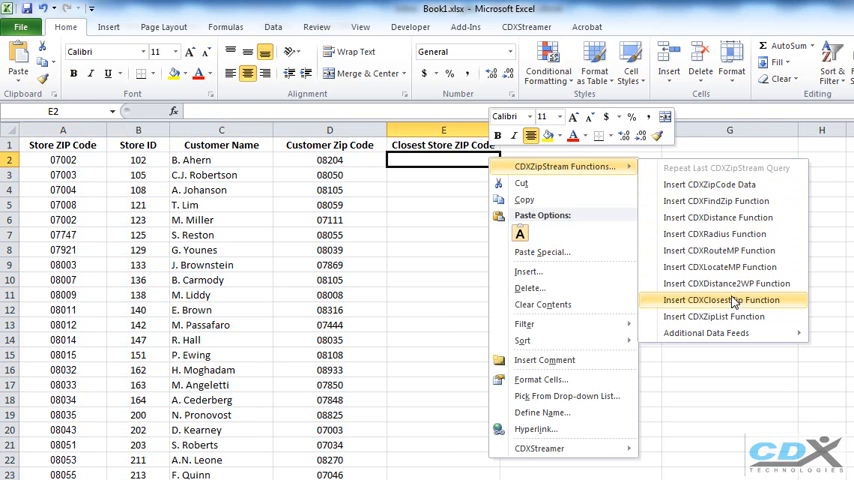
pyautogui.click(720, 300)
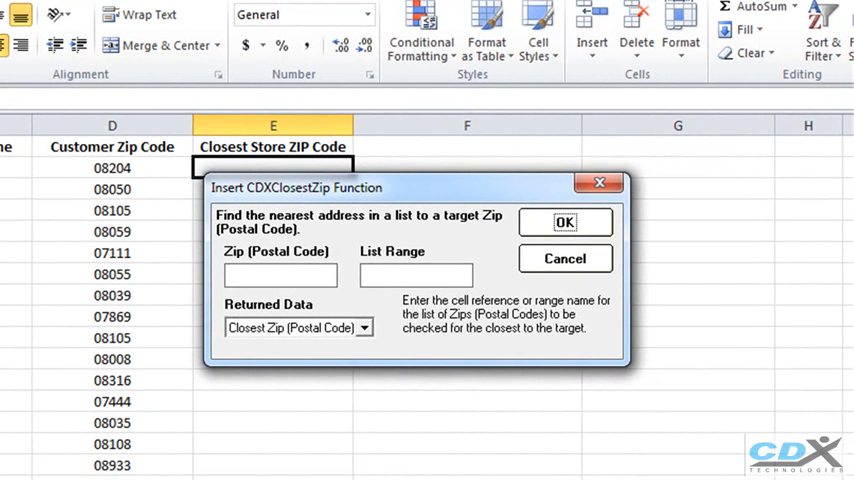
pyautogui.write('D2')
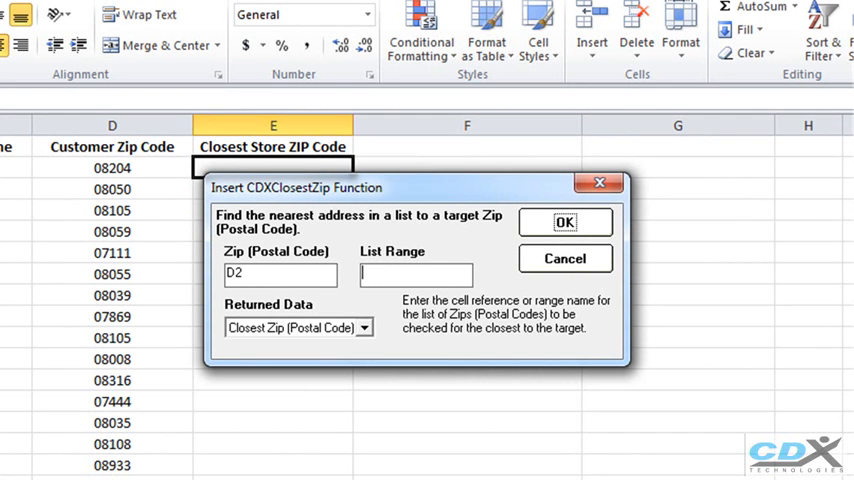
pyautogui.write('A')
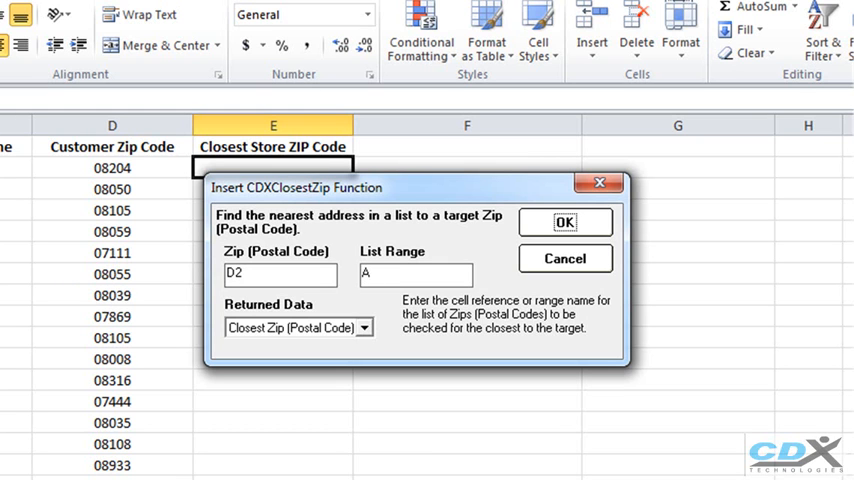
pyautogui.write('$1:A$100')
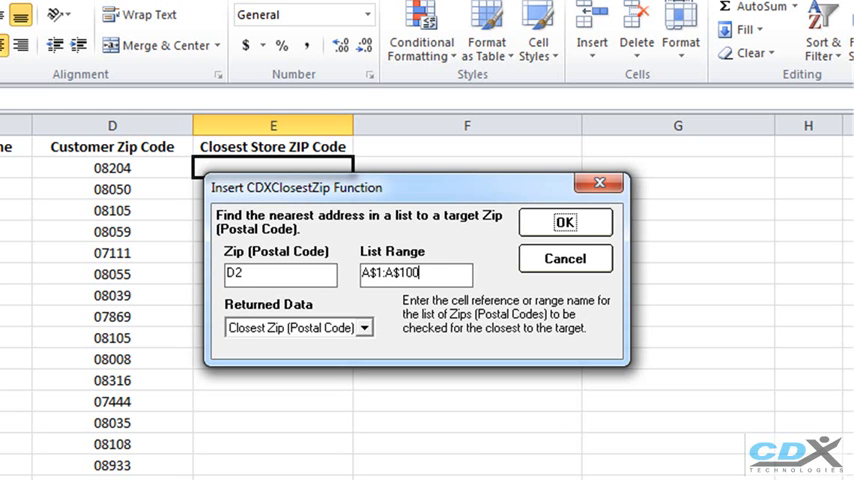
pyautogui.moveTo(460, 448)
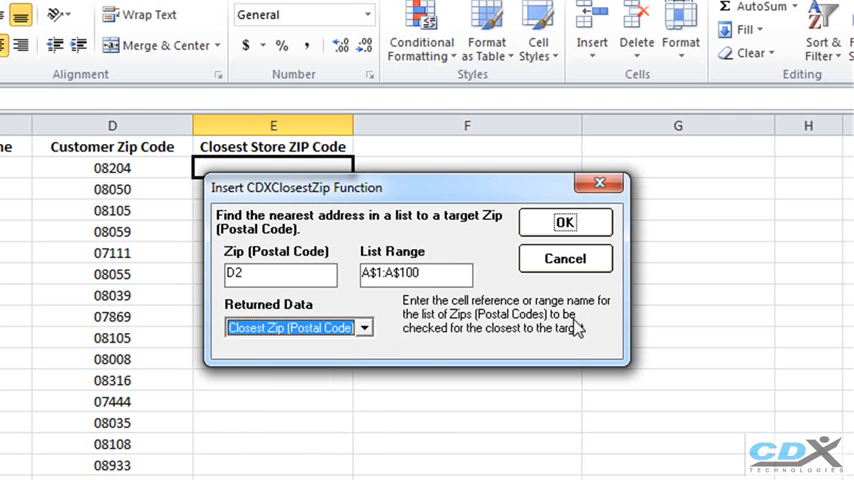
pyautogui.click(564, 220)
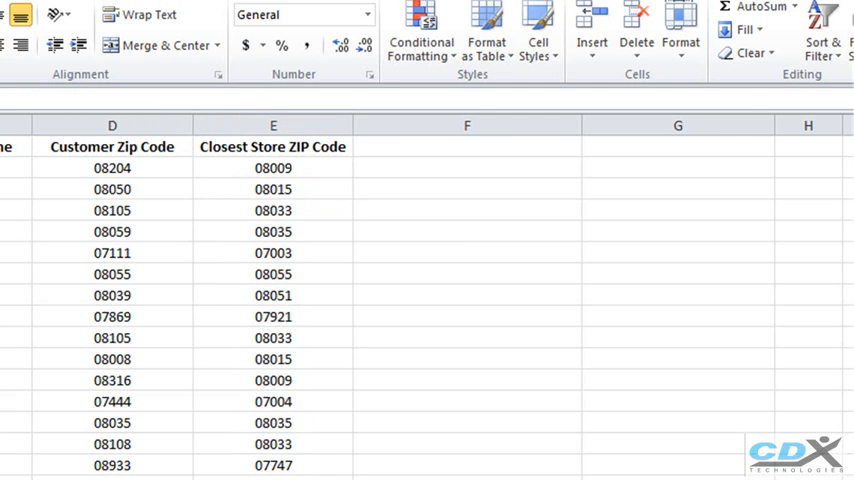
# - Fill the closest-store-zip formula down column E for every customer
pyautogui.click(272, 126)
pyautogui.write('=')
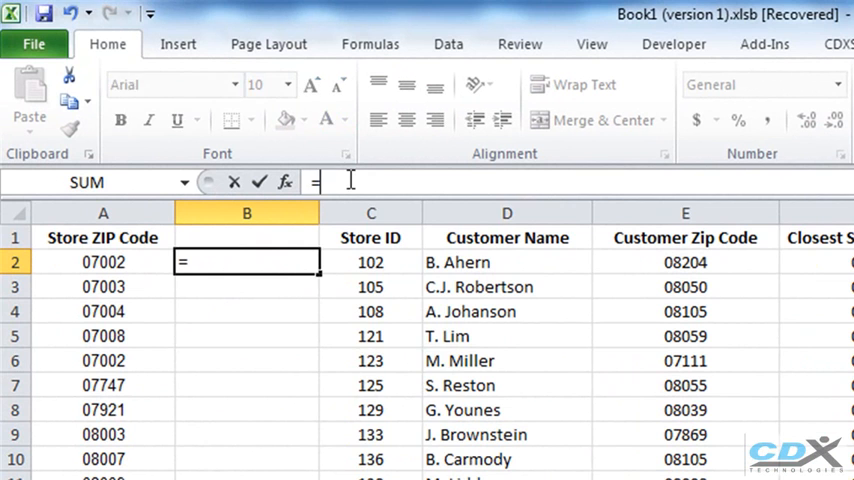
# - Enter =TEXT(A2,"00000") in B2 to make a zero-padded text zip
pyautogui.write('tet')
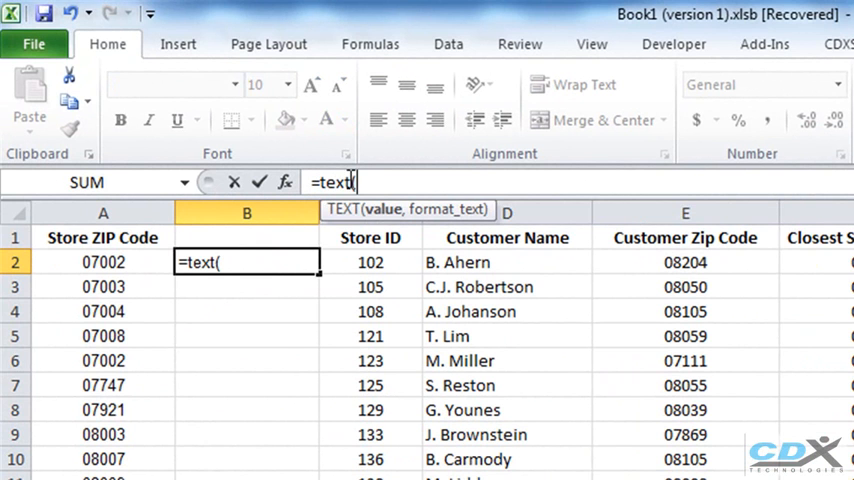
pyautogui.write('a2,"')
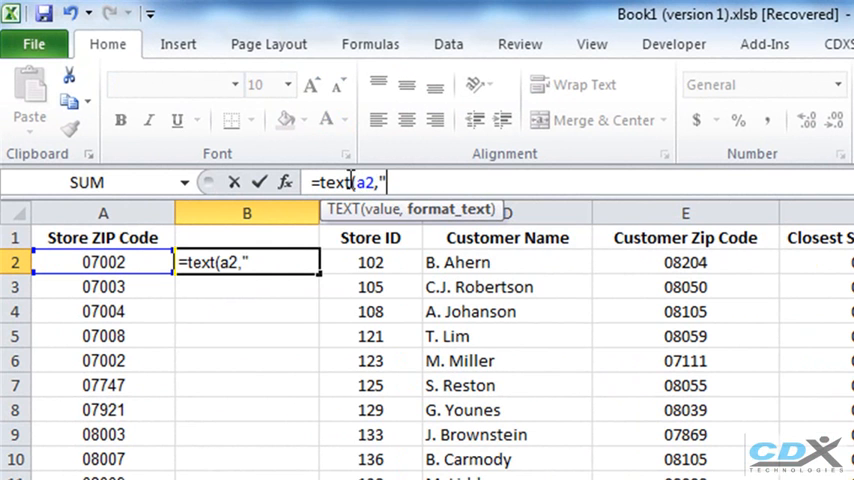
pyautogui.write('00000")')
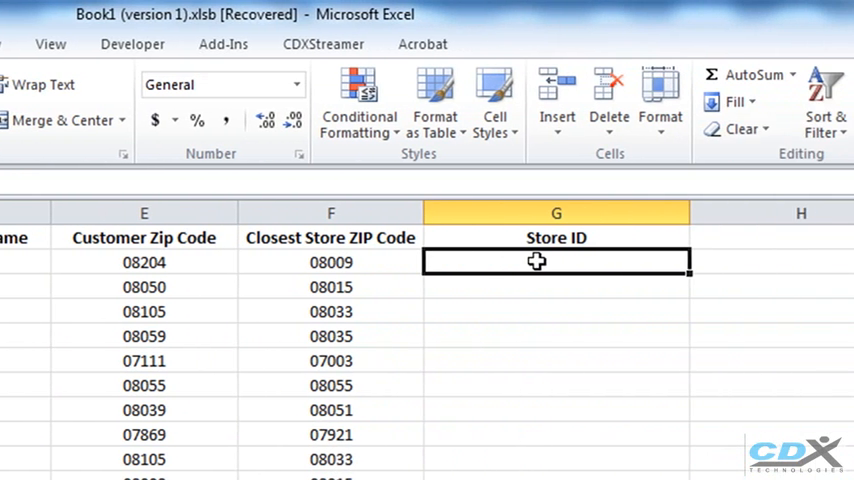
# - Write =VLOOKUP(F2,B$2:C$100,2,FALSE) in G2 to look up the closest store's ID
pyautogui.write('=')
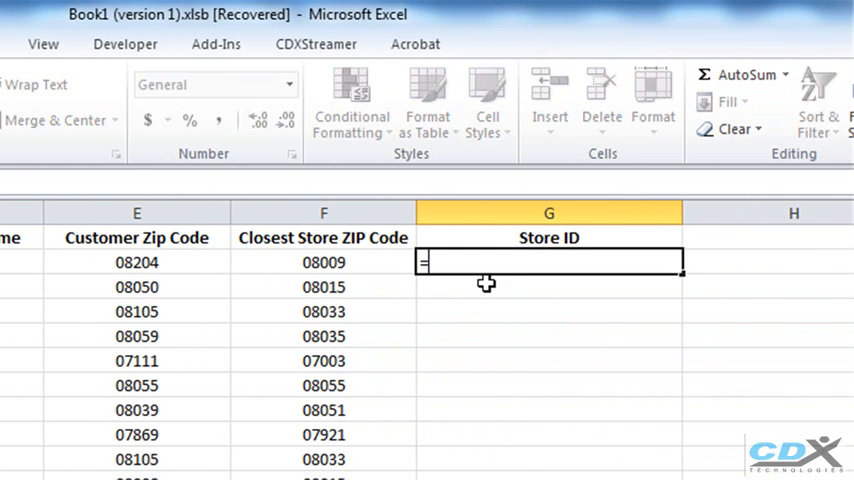
pyautogui.write('VLOOKUP(')
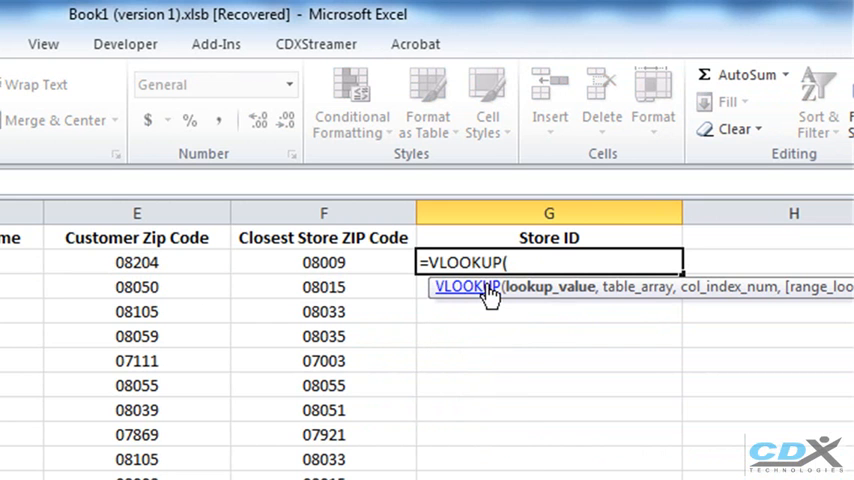
pyautogui.click(324, 262)
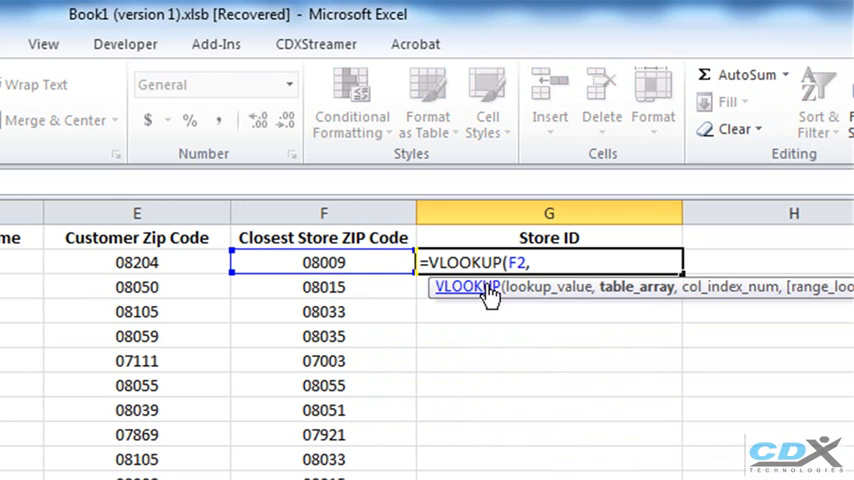
pyautogui.write('B')
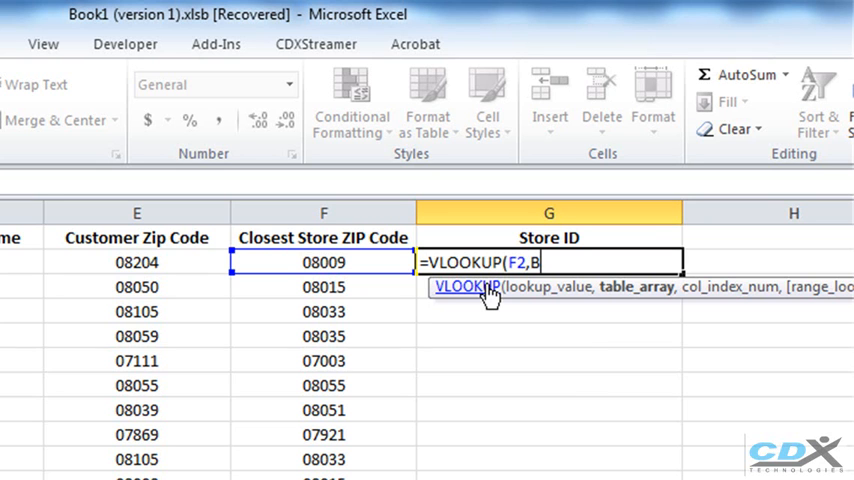
pyautogui.write('$2:')
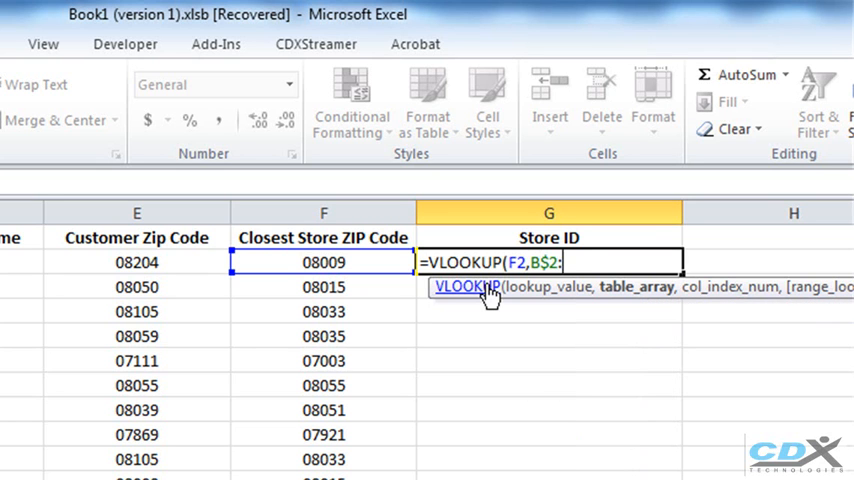
pyautogui.write('C$100')
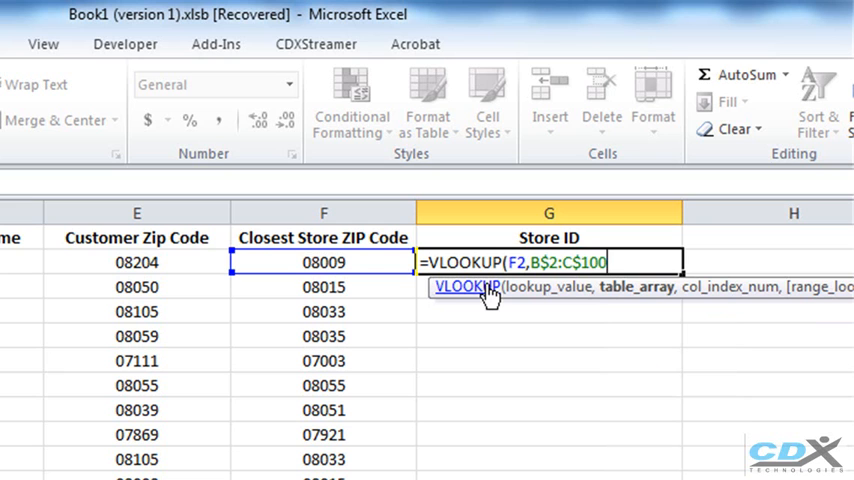
pyautogui.write(',')
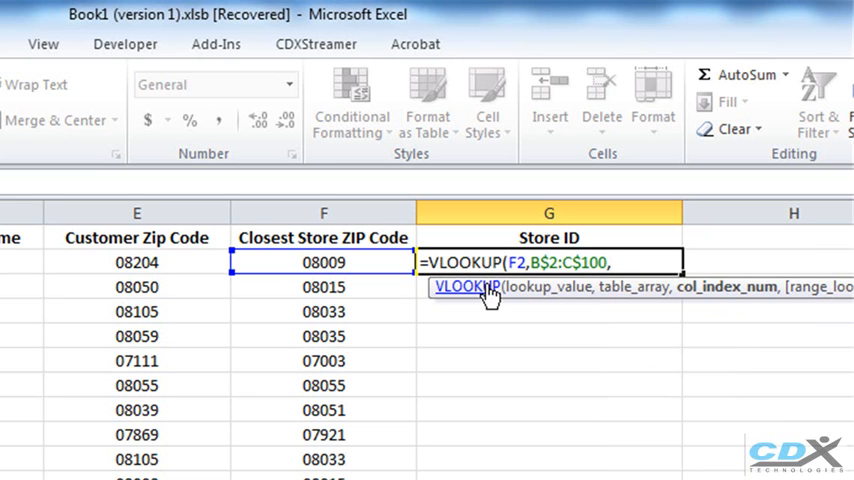
pyautogui.write('2')
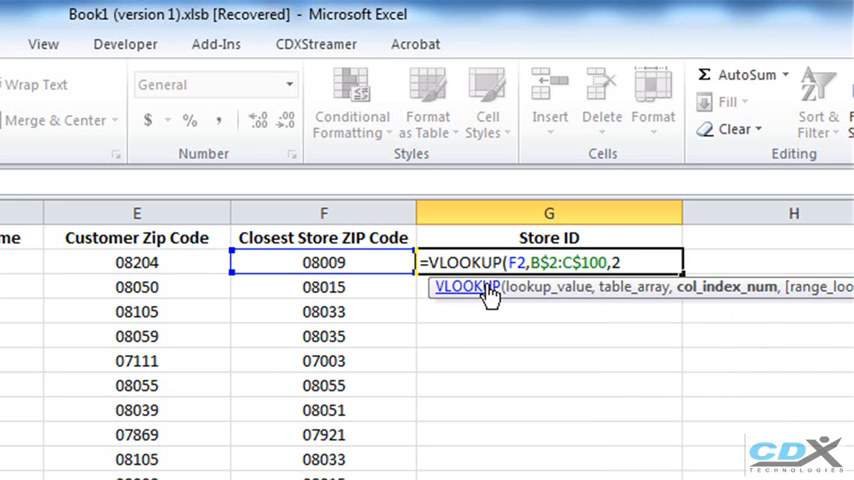
pyautogui.write(',FALSE)')
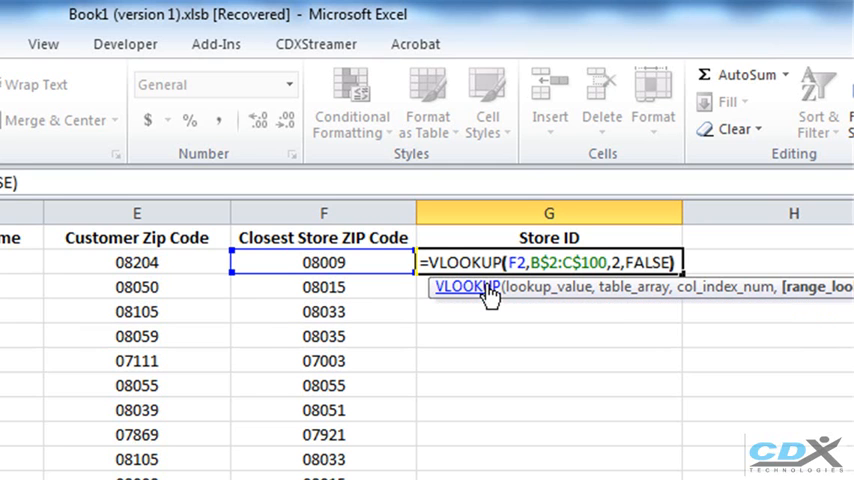
# - Commit the VLOOKUP and copy it down the Store ID column, giving IDs like 138 and 151
pyautogui.press('enter')
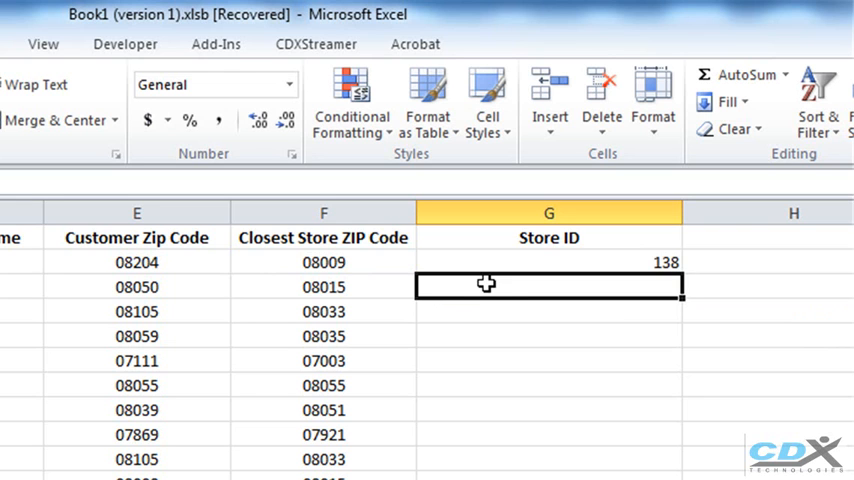
pyautogui.click(548, 262)
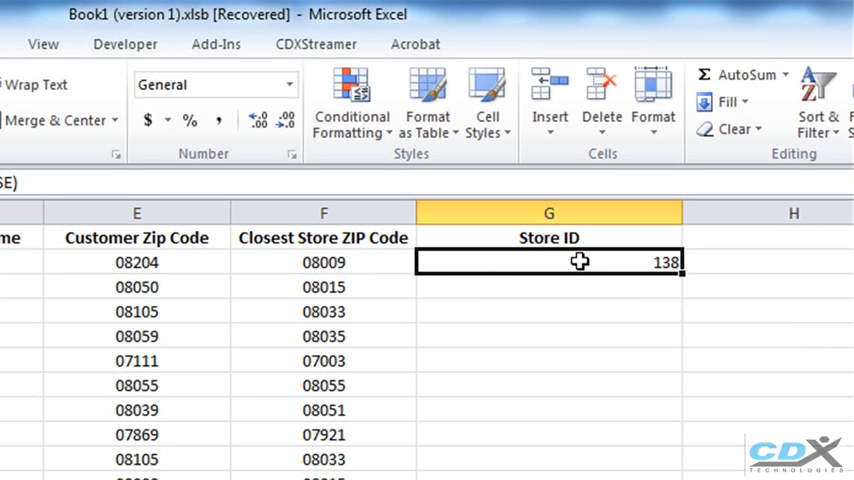
pyautogui.click(324, 262)
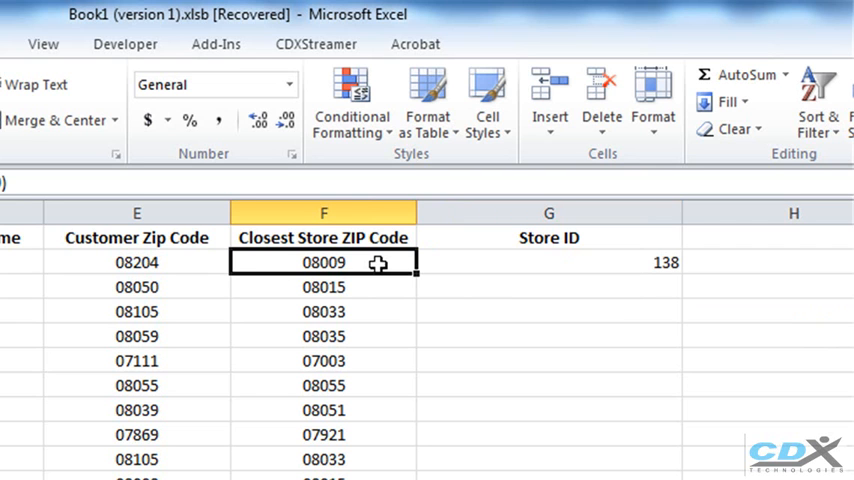
pyautogui.click(548, 262)
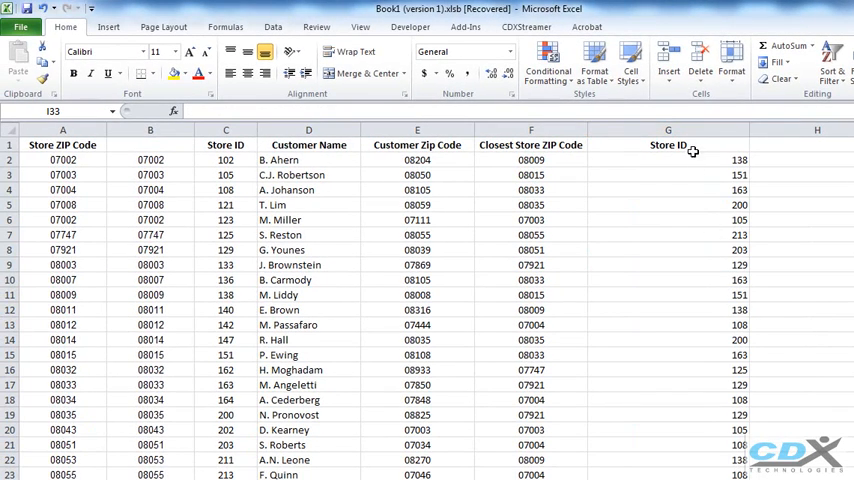
pyautogui.click(668, 130)
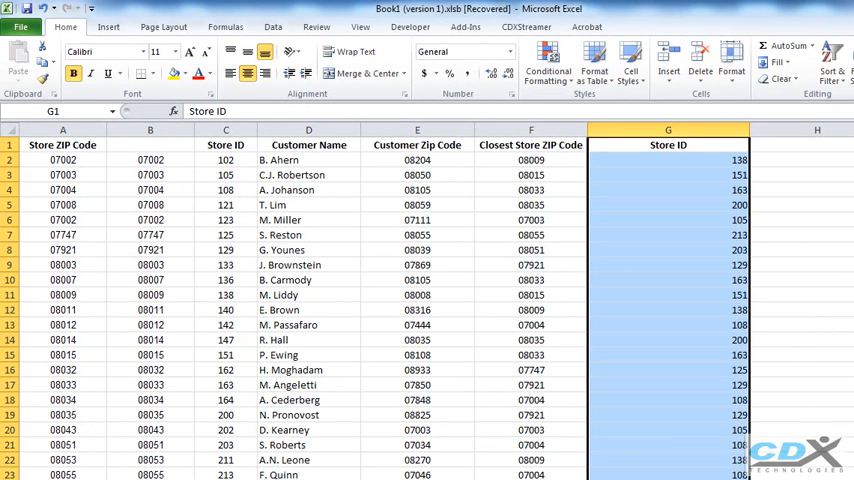